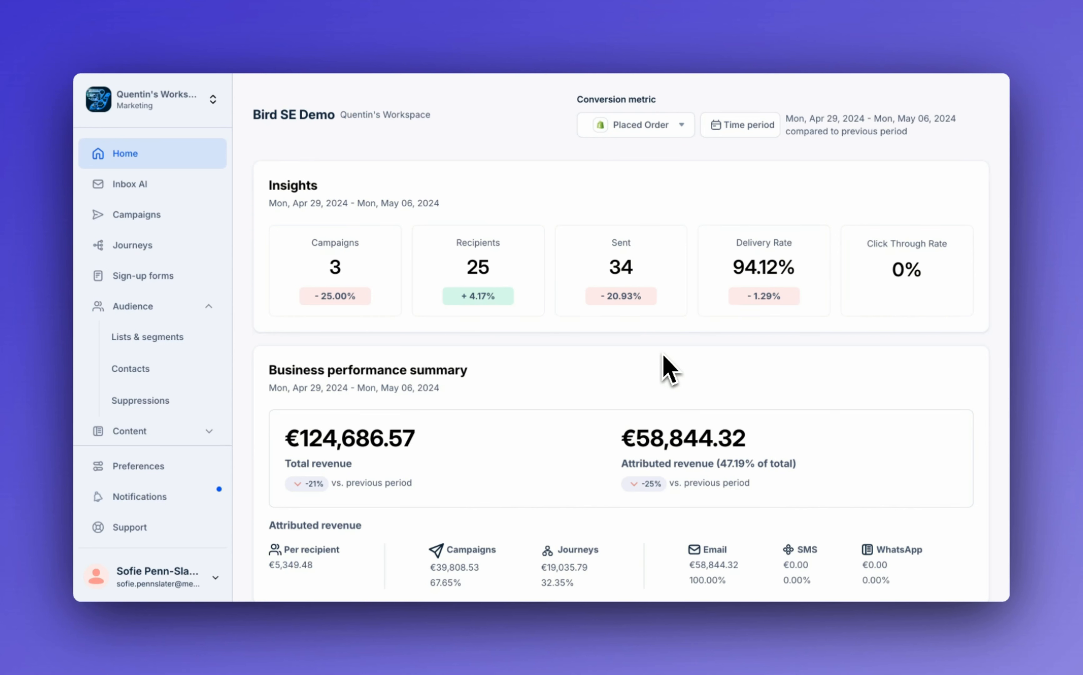
mouse_move(153, 325)
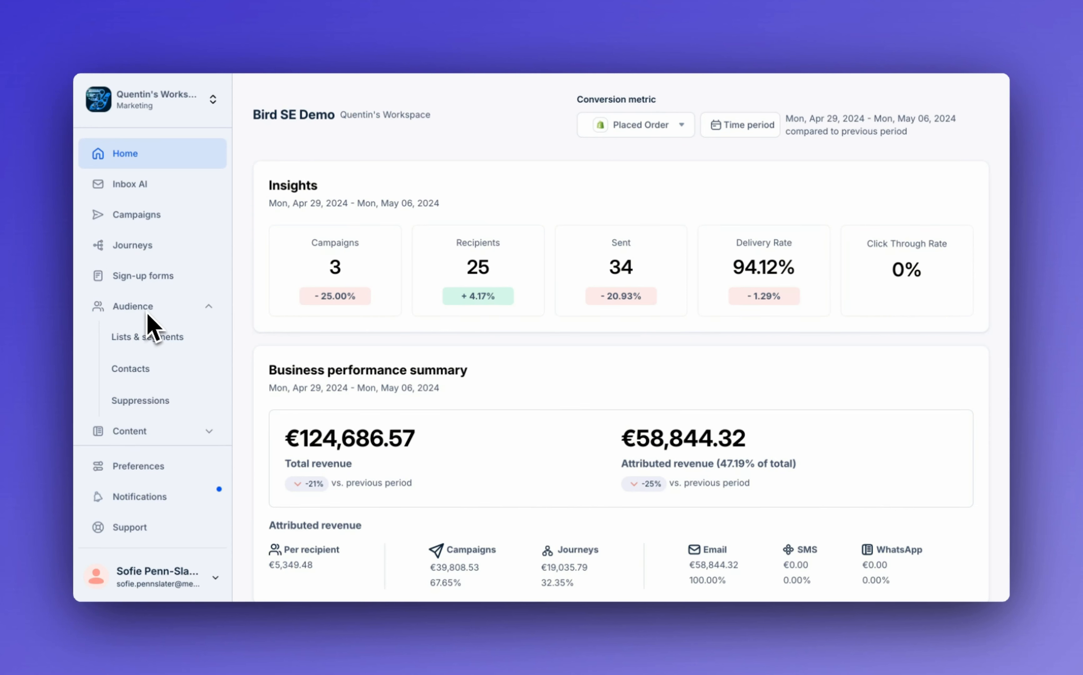
- Start a new segment named 'Churn risks' from Lists & Segments
click(146, 337)
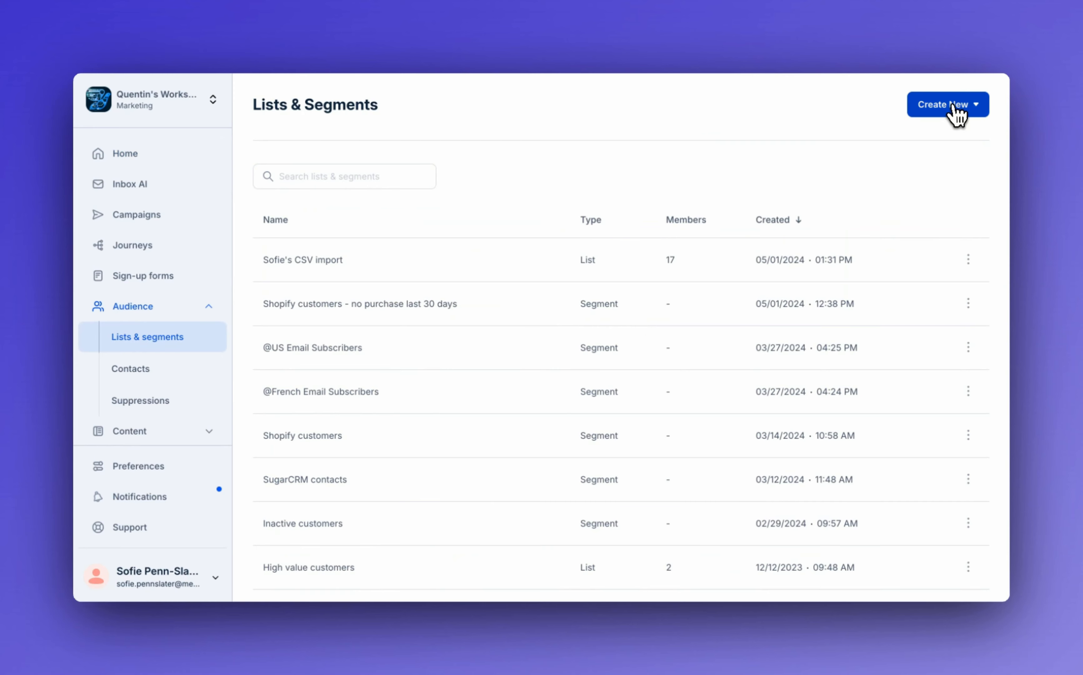
click(946, 104)
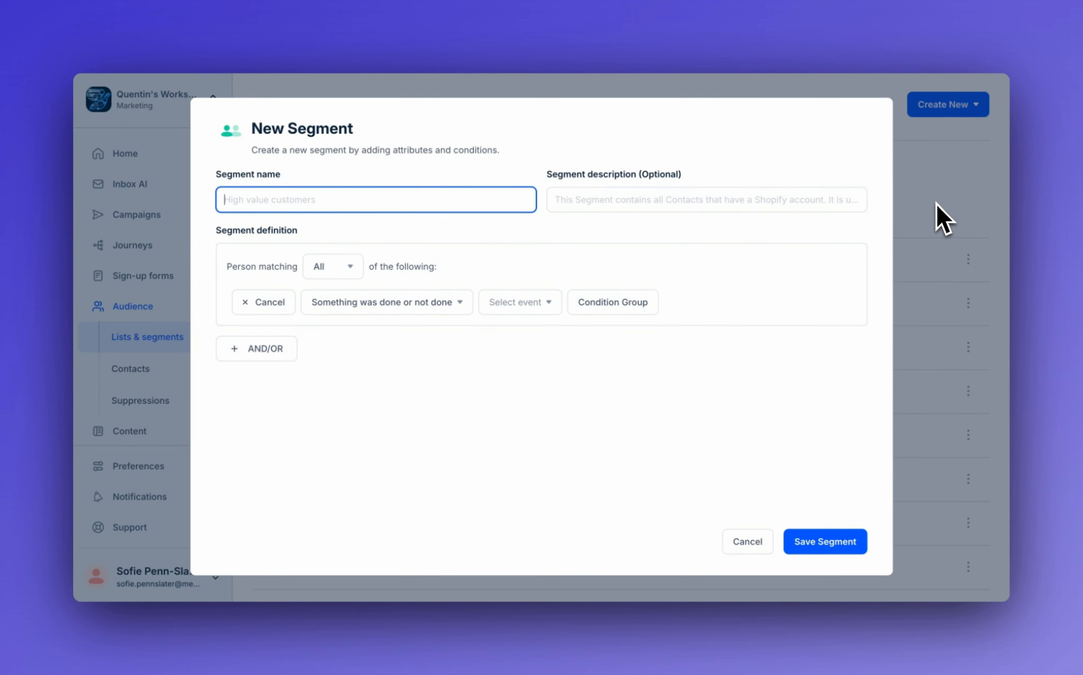
text(Churn risks)
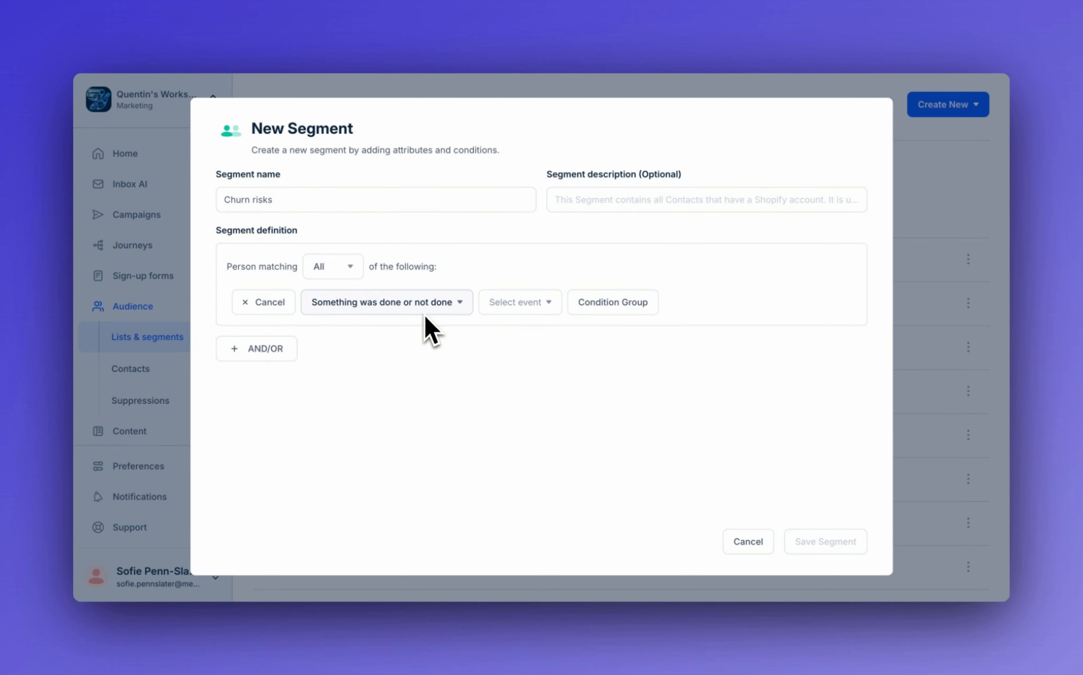
- Set the condition to Order confirmed, zero times, in the last 30 days, and save
click(519, 302)
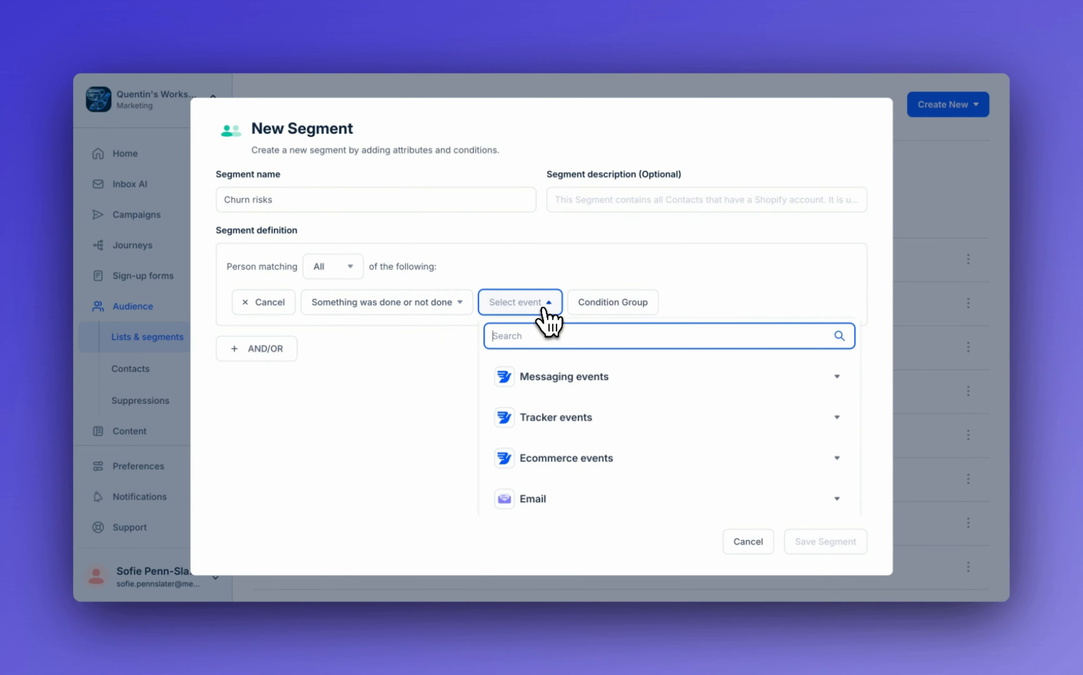
click(565, 458)
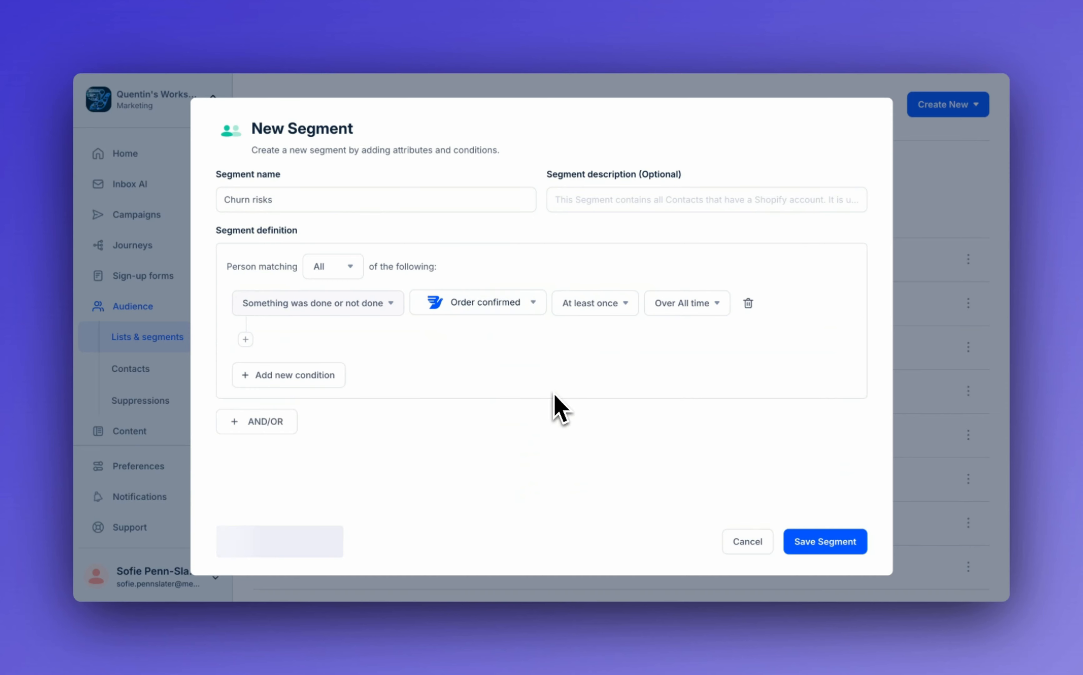
click(593, 303)
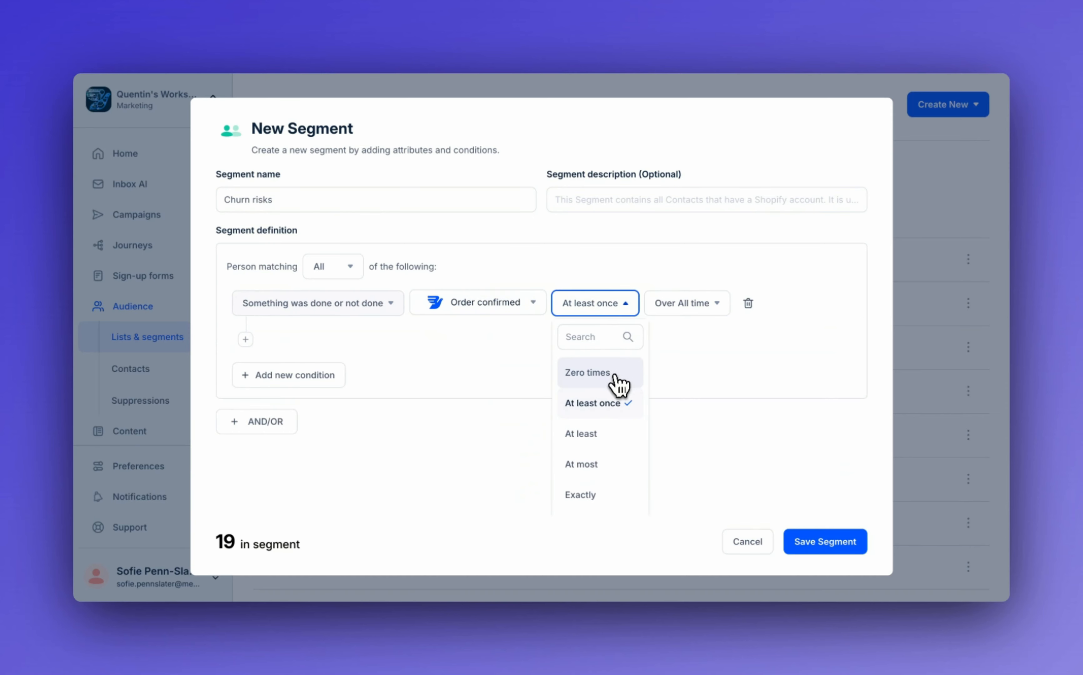
click(587, 372)
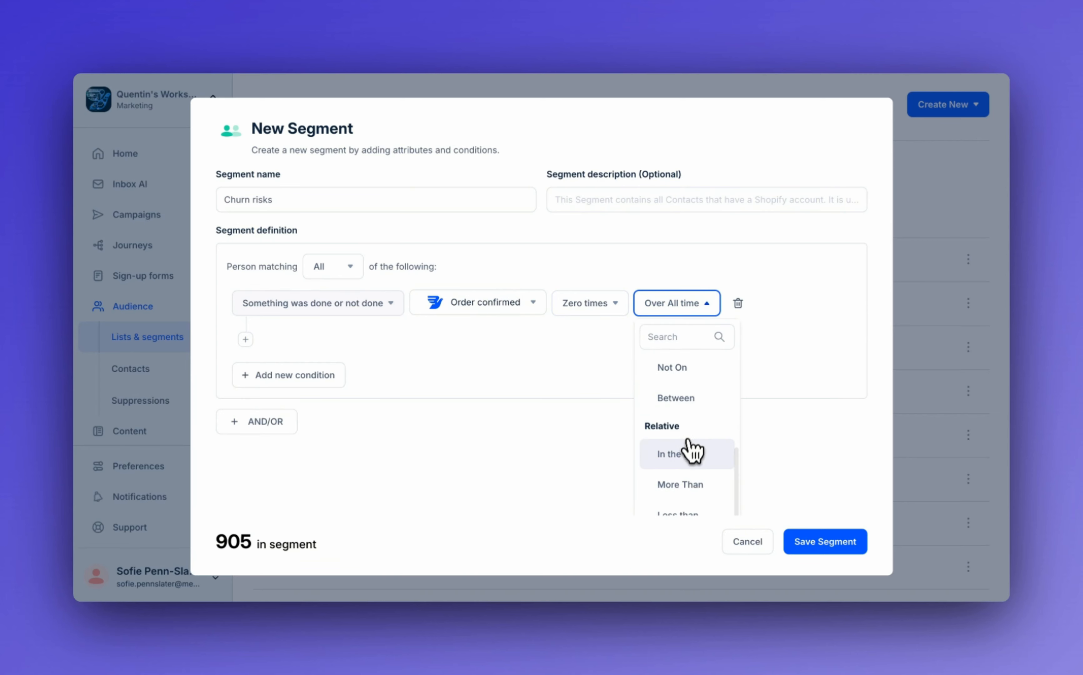
click(669, 453)
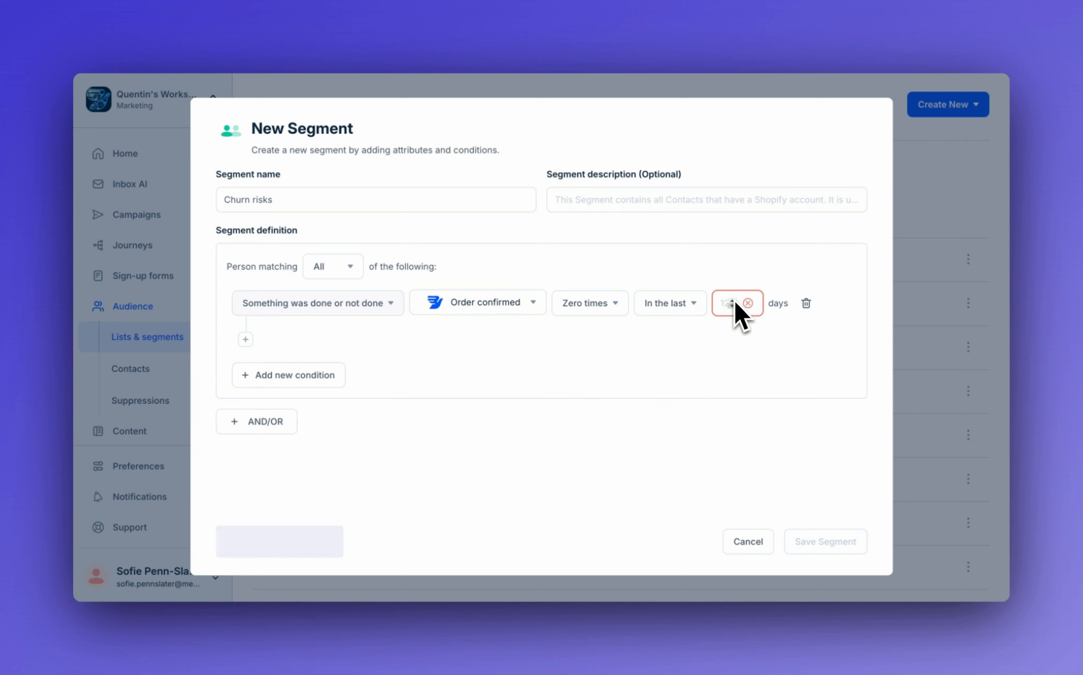
text(30)
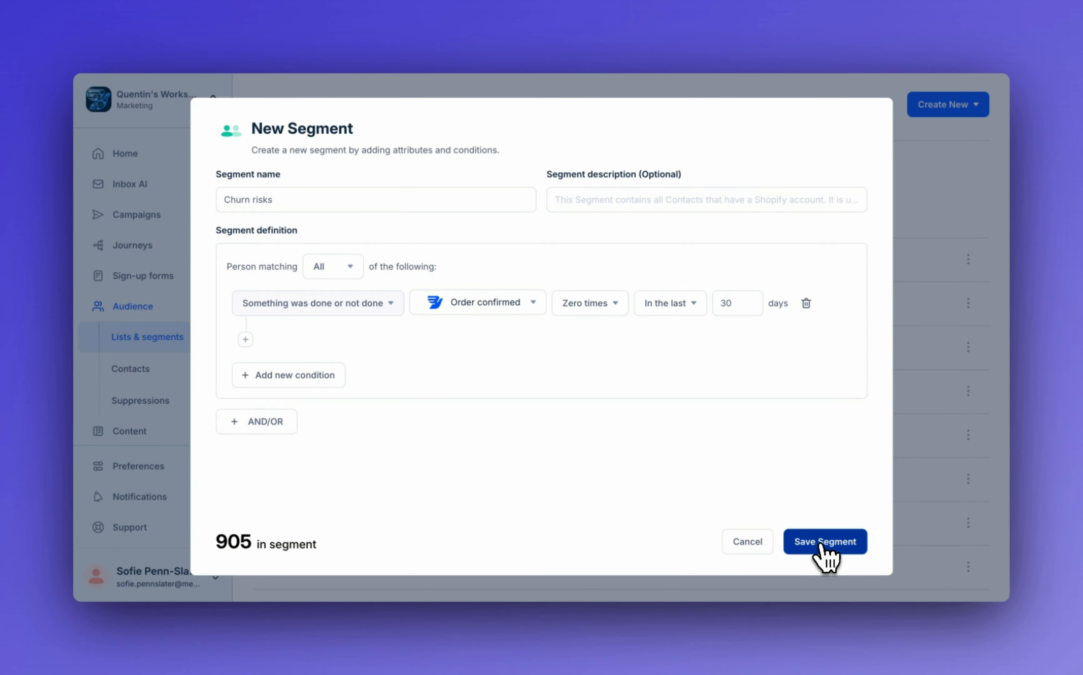
click(824, 542)
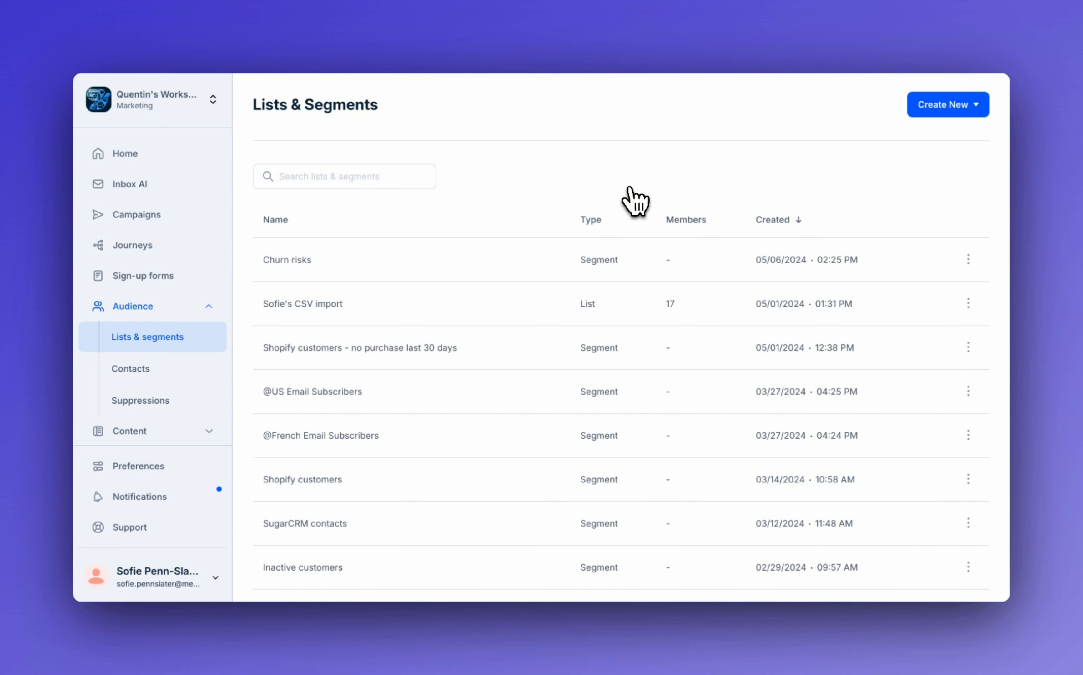
mouse_move(966, 127)
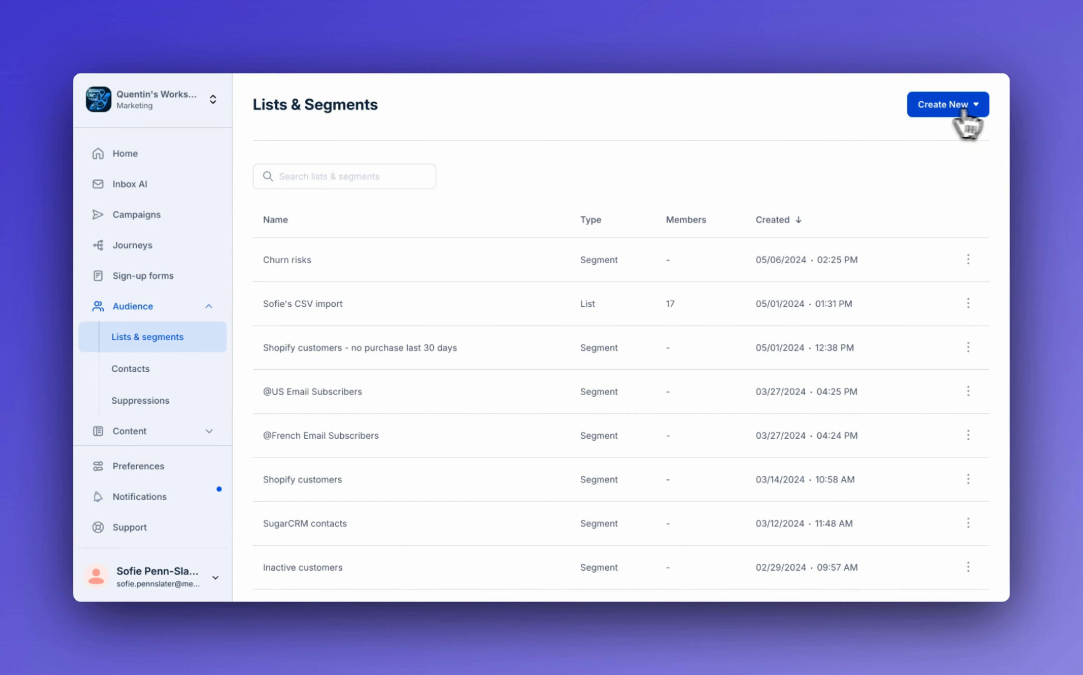
- Name it 'Loyal customers' with Order confirmed at least once in the last 30 days, and save
click(946, 104)
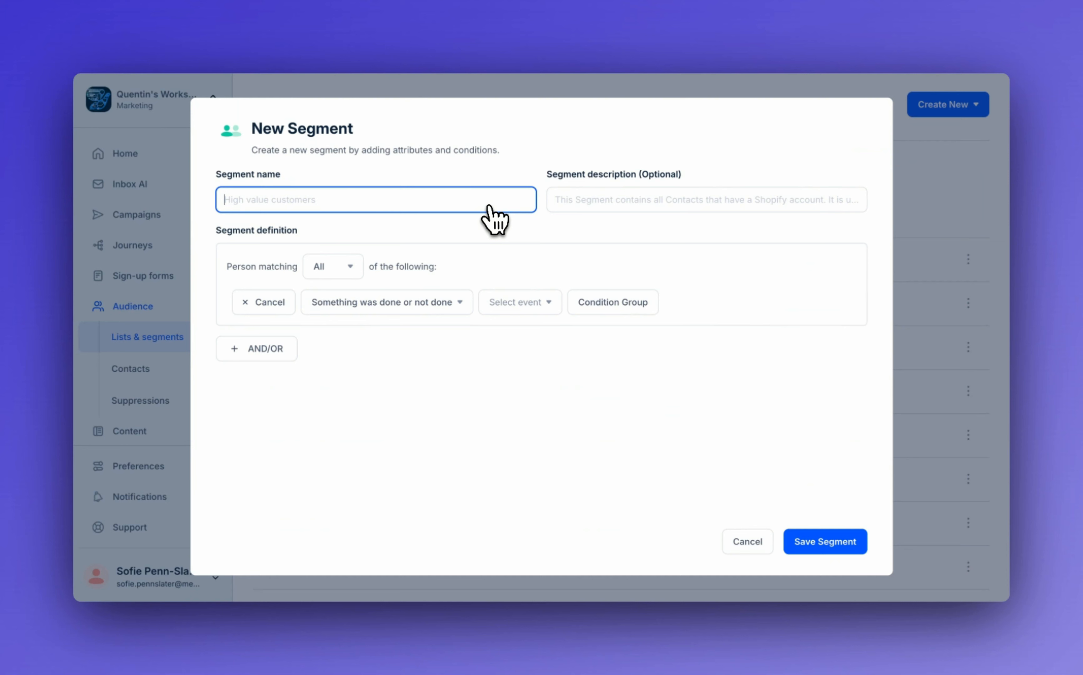
text(Loyal customers)
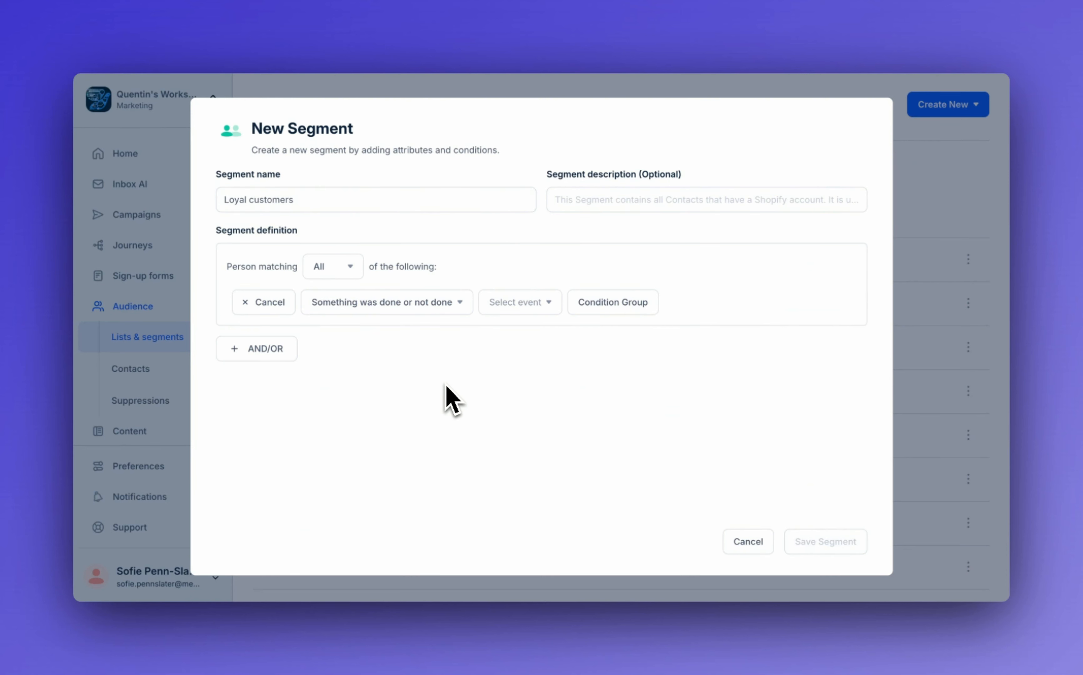
mouse_move(349, 352)
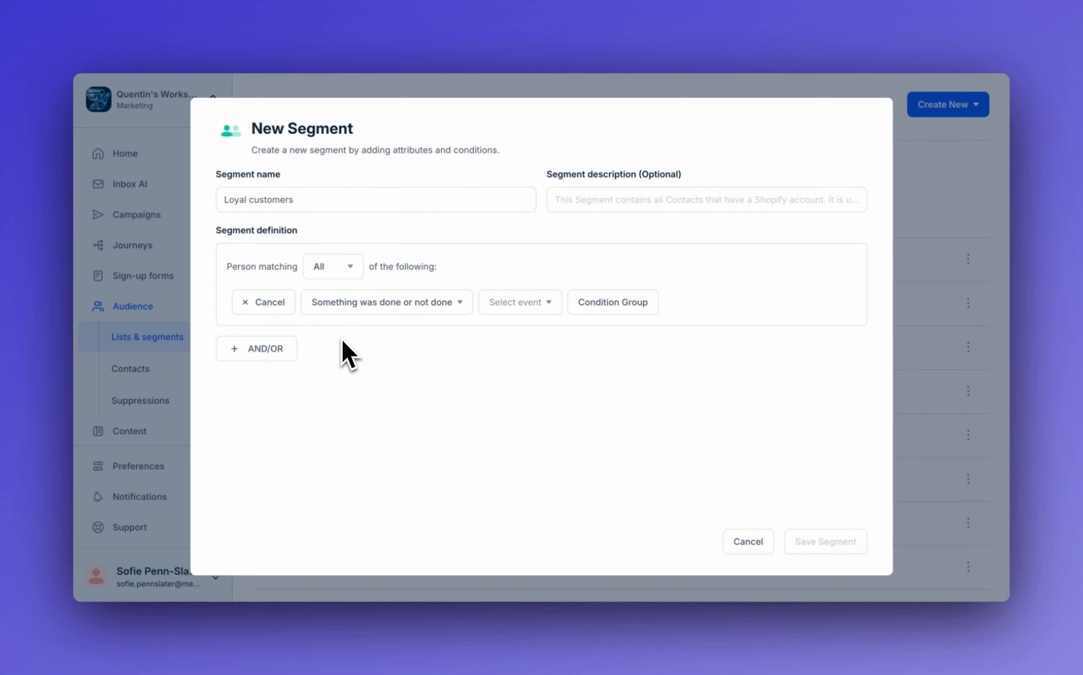
mouse_move(537, 375)
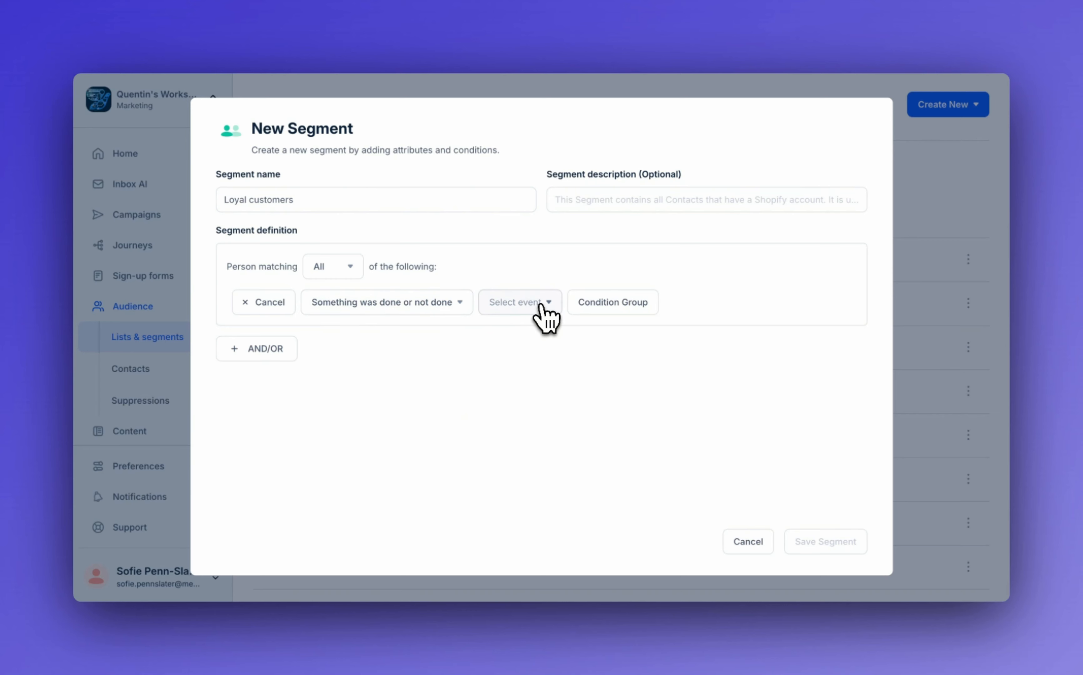
click(518, 302)
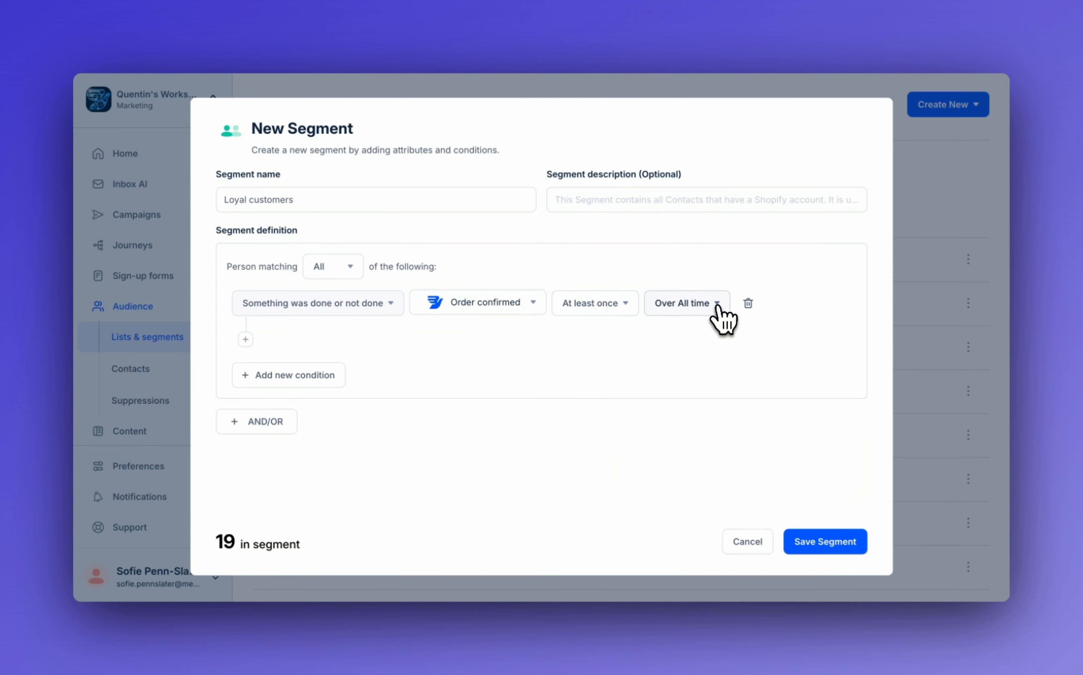
click(686, 303)
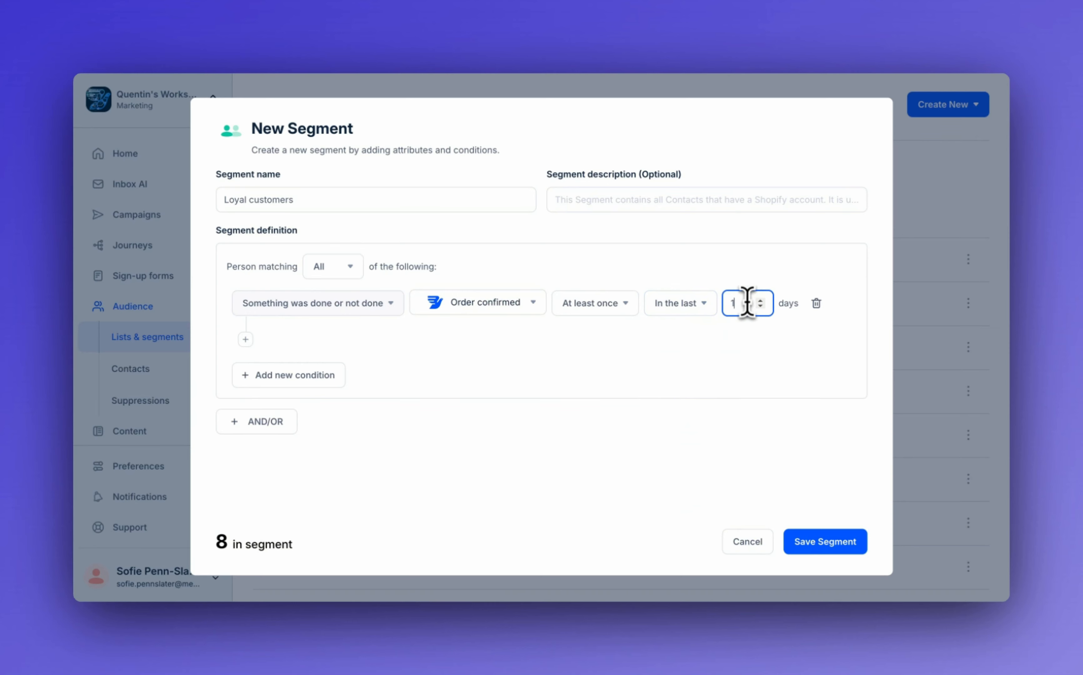
text(30)
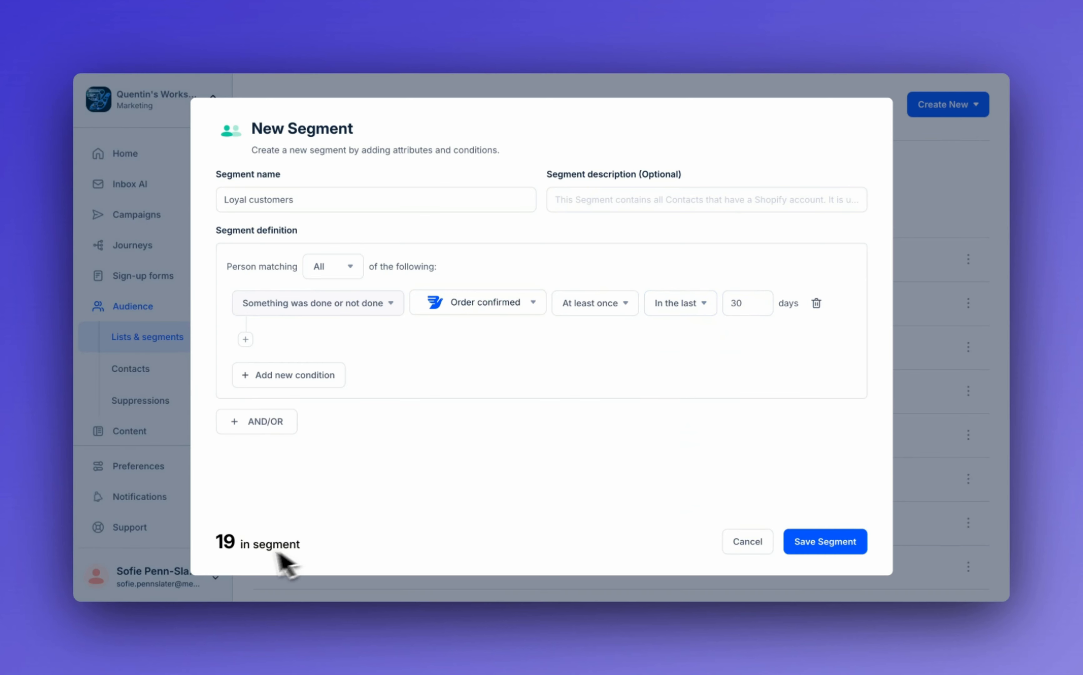
mouse_move(315, 552)
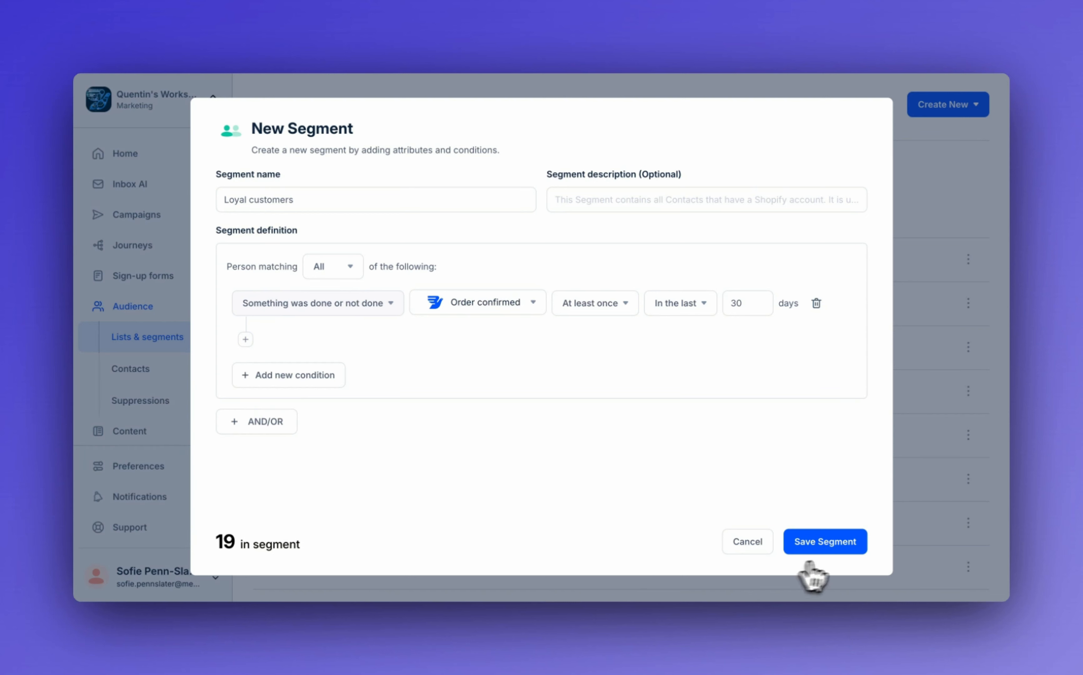
click(823, 541)
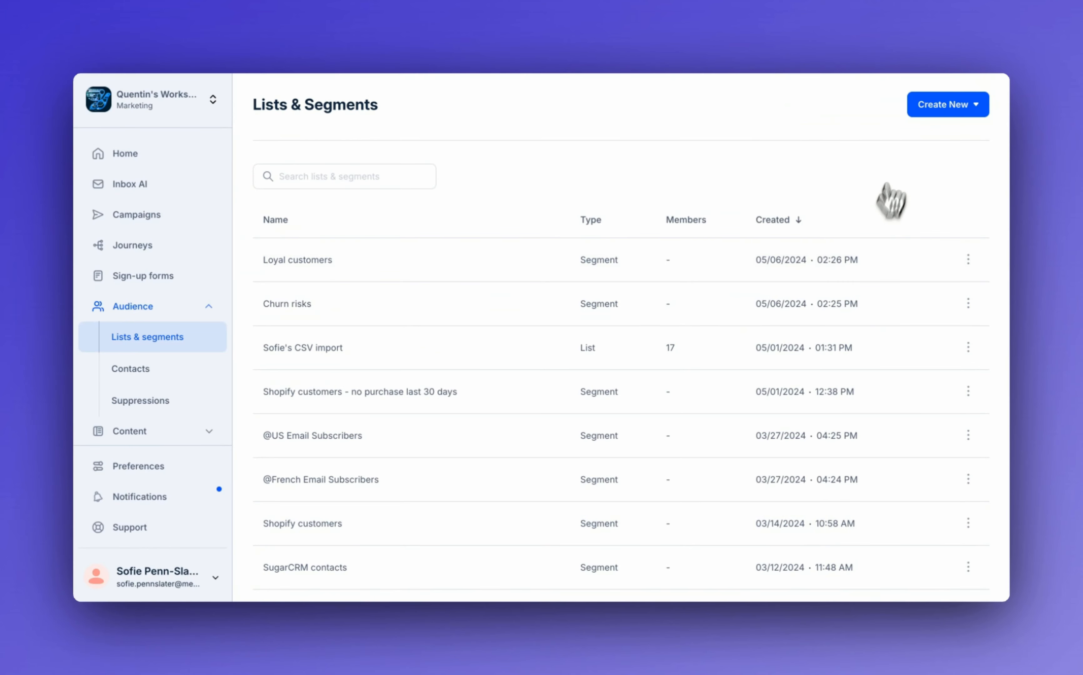
- Start an 'Abandoned checkouts' segment using the Ecommerce Checkout abandoned event
click(947, 104)
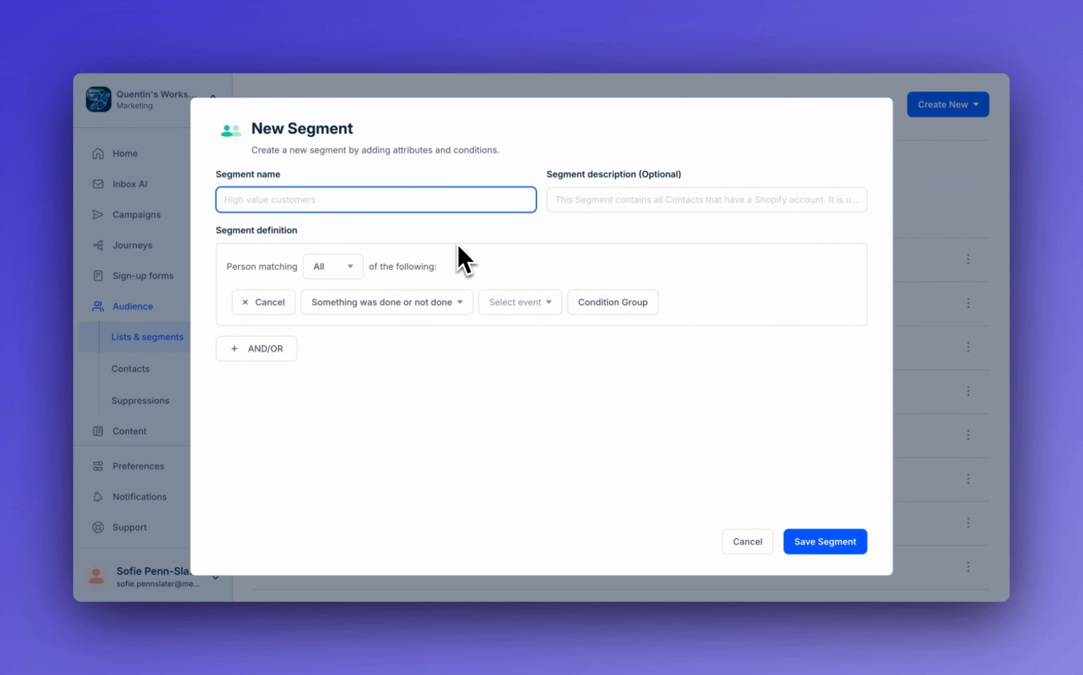
text(Abandoned checkouts)
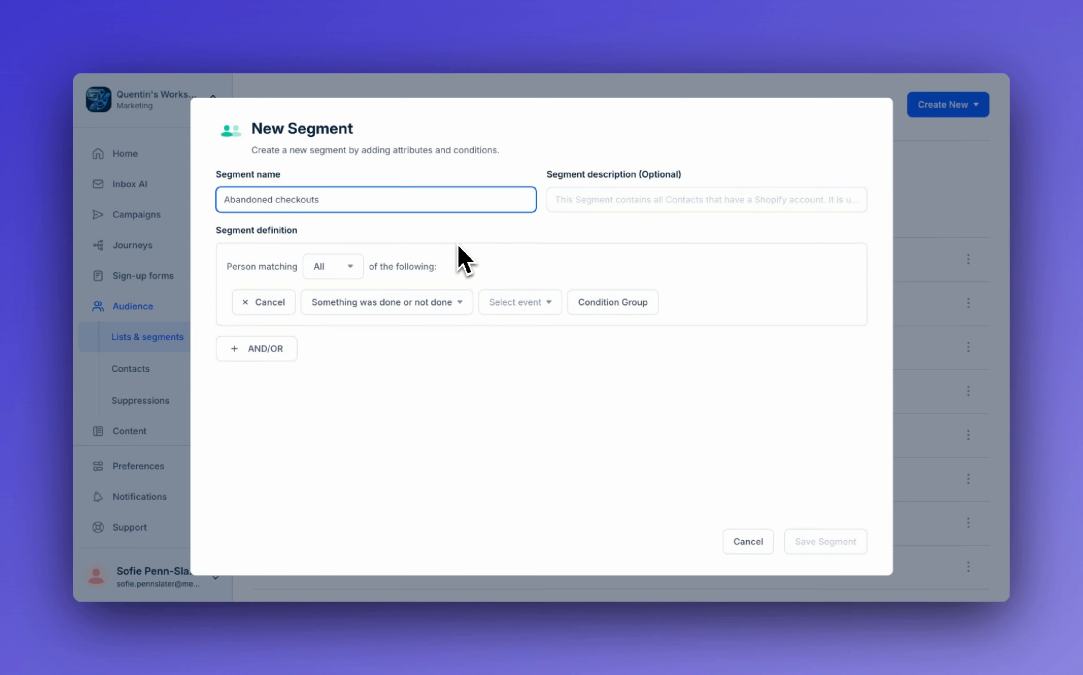
mouse_move(394, 364)
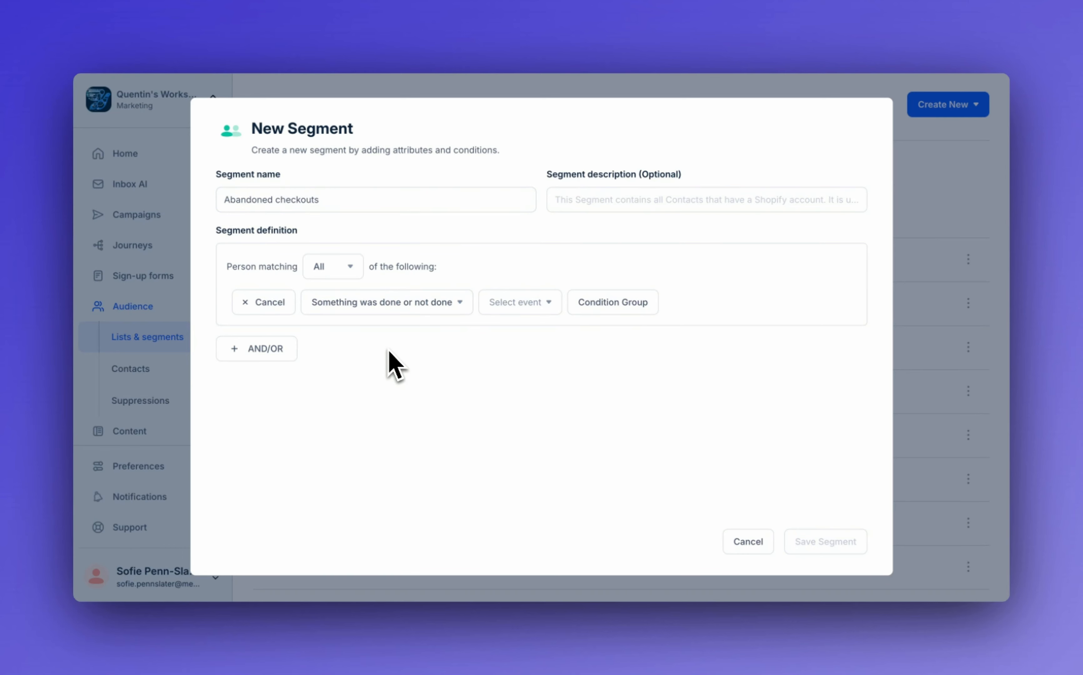
click(517, 302)
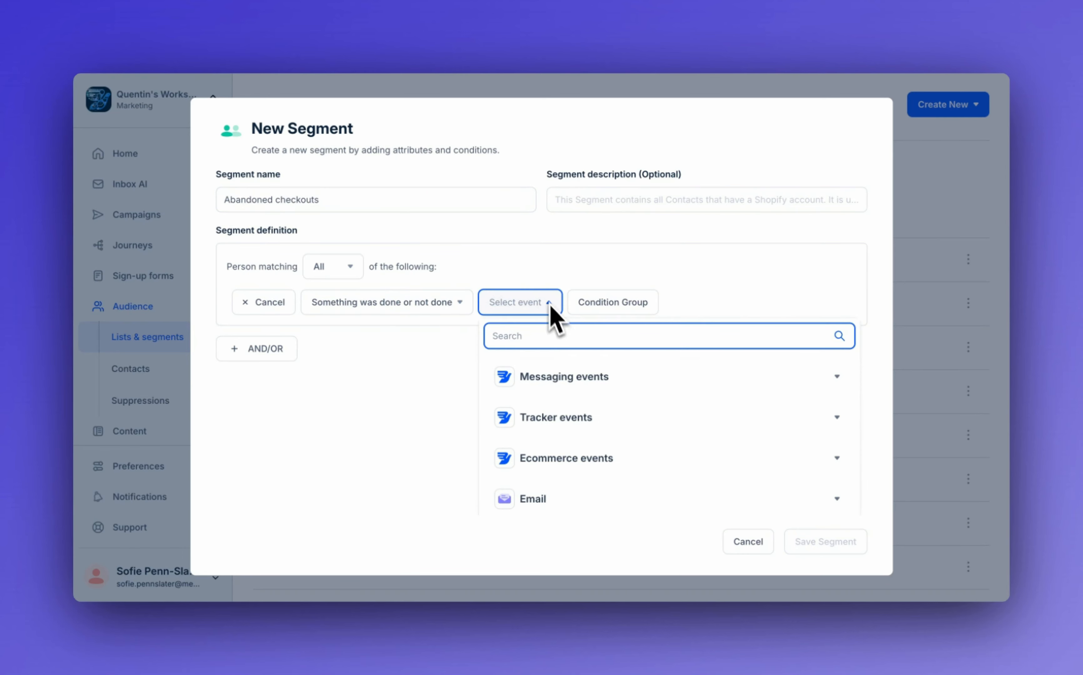
click(569, 458)
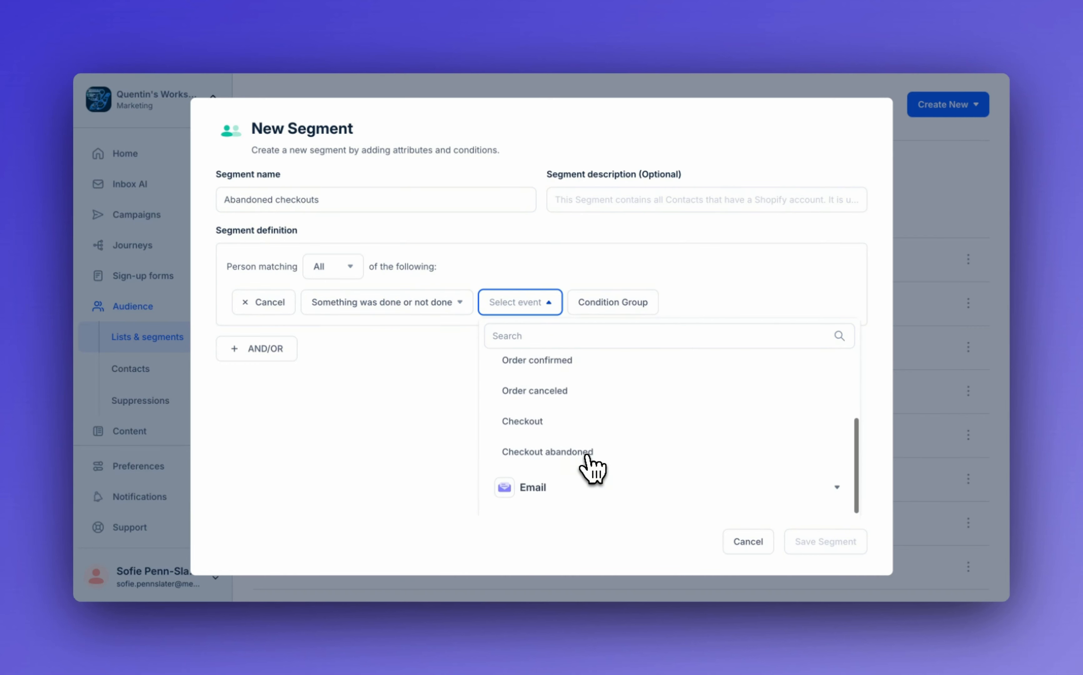
click(546, 451)
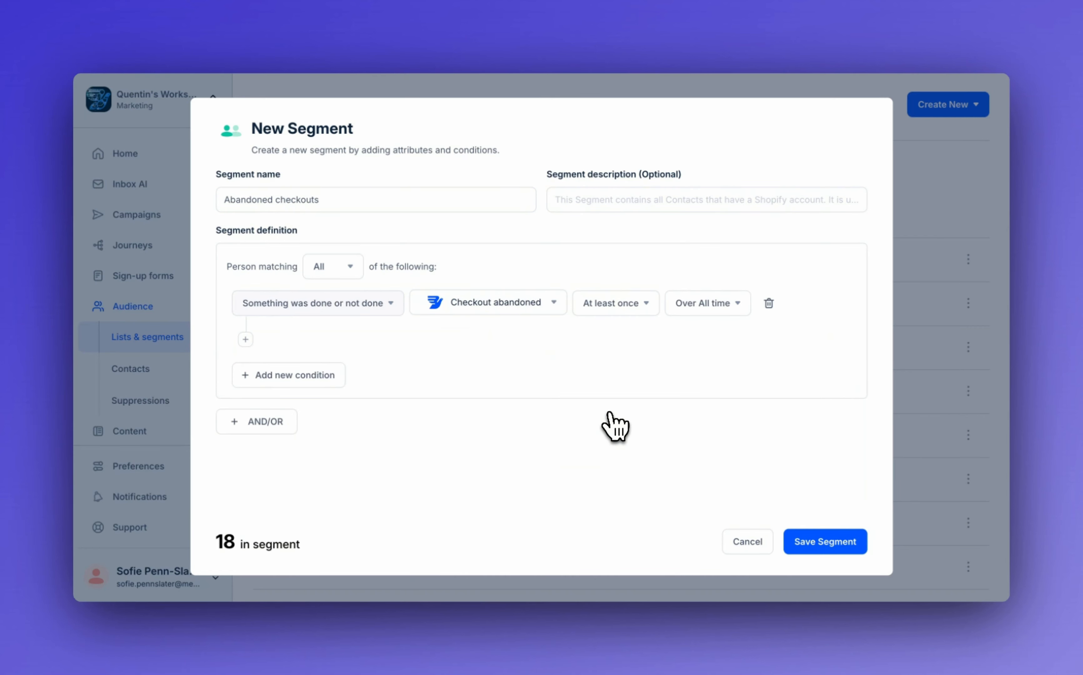
- Limit the condition to the last 30 days and save the segment
click(706, 303)
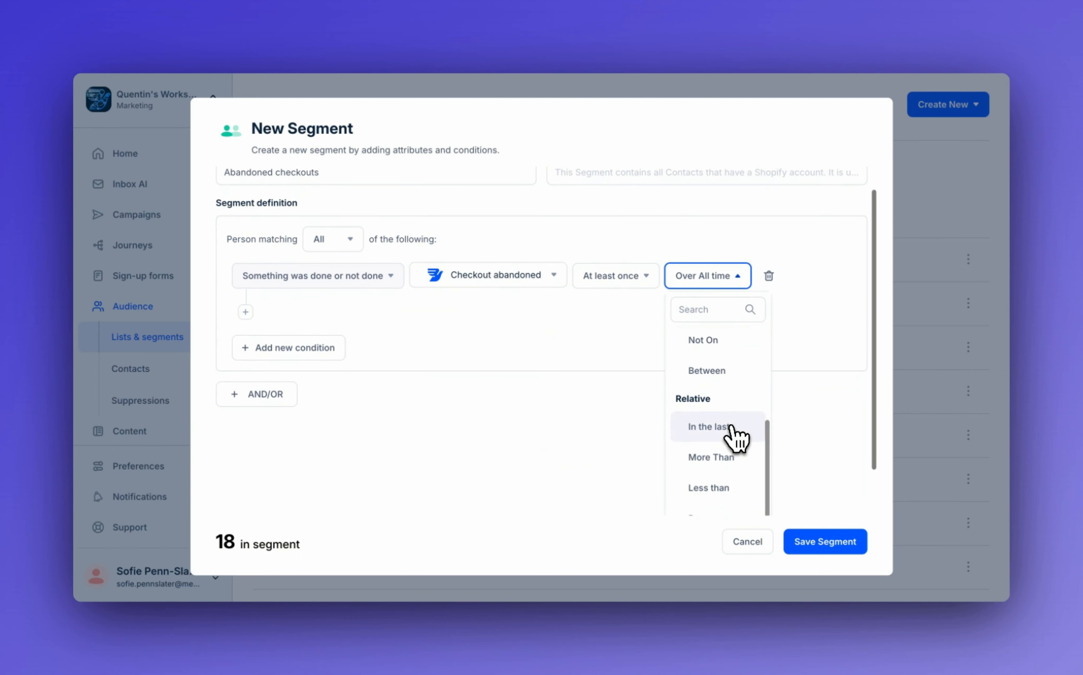
click(713, 426)
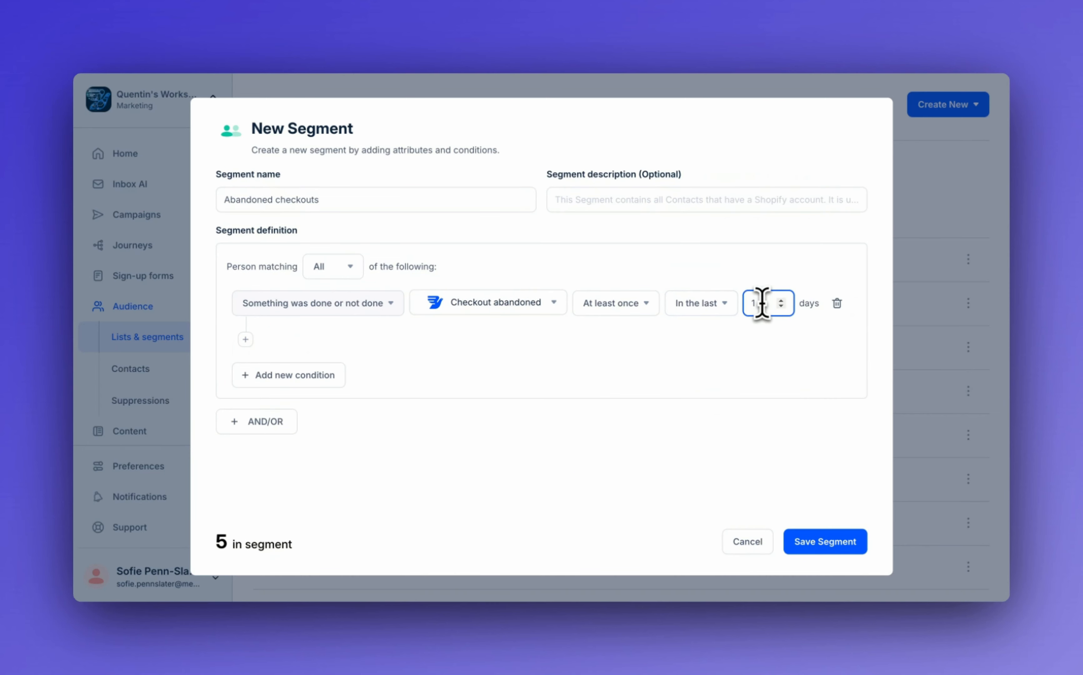
text(30)
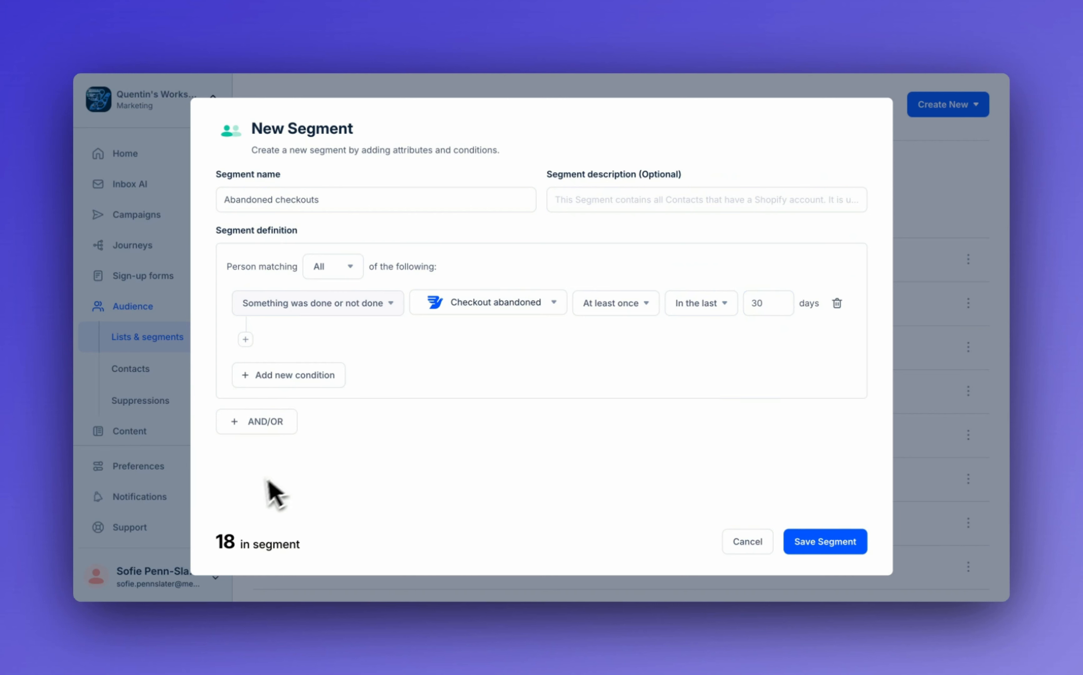
mouse_move(581, 470)
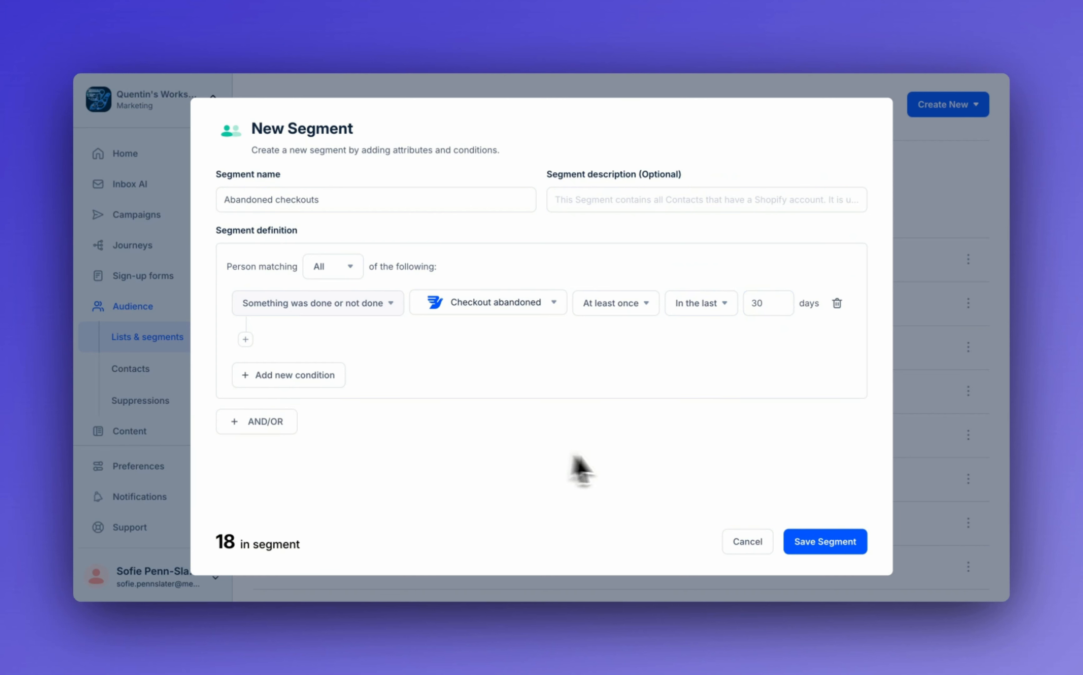
mouse_move(639, 501)
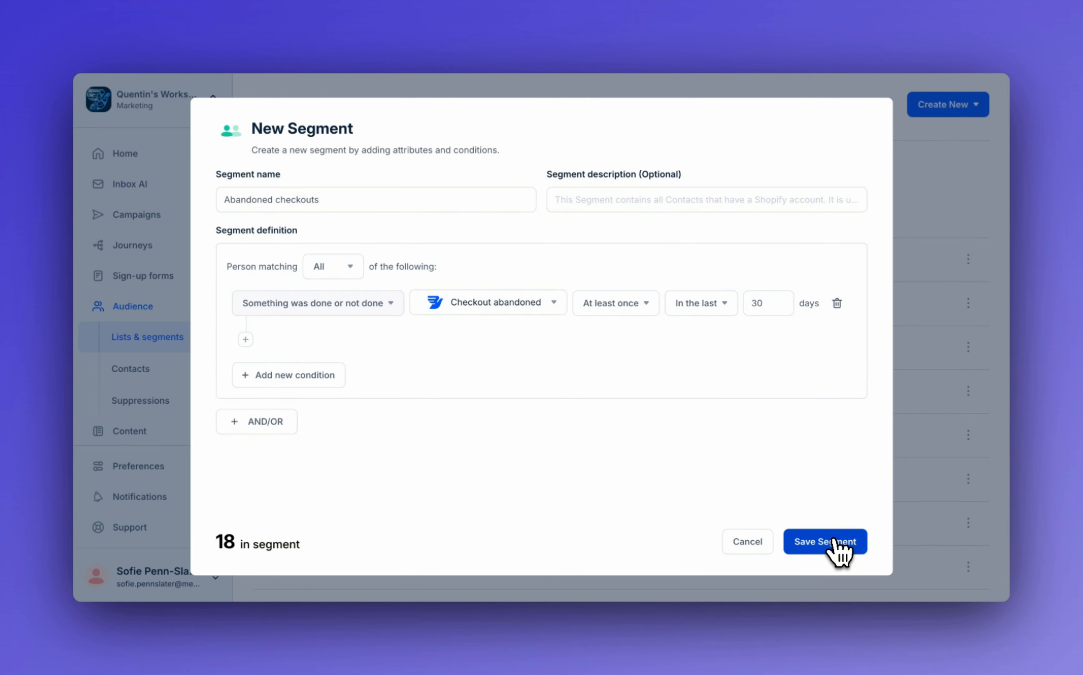
click(825, 541)
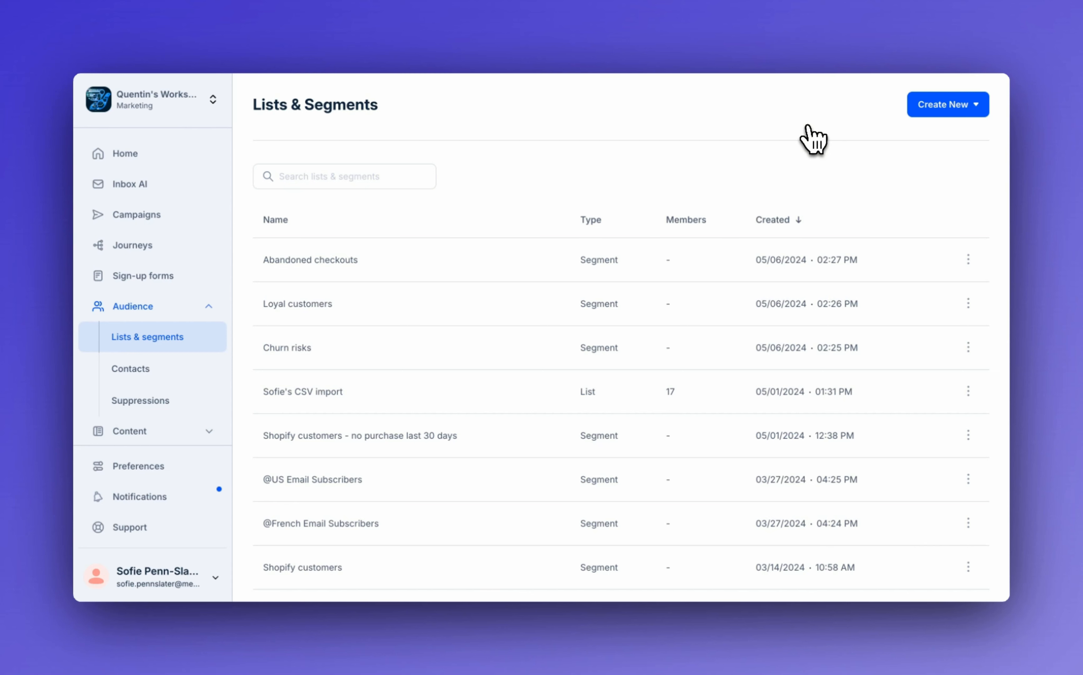
- Create 'Engaged Customers' with Email opened in the last 30 days, then add an OR condition group
click(946, 104)
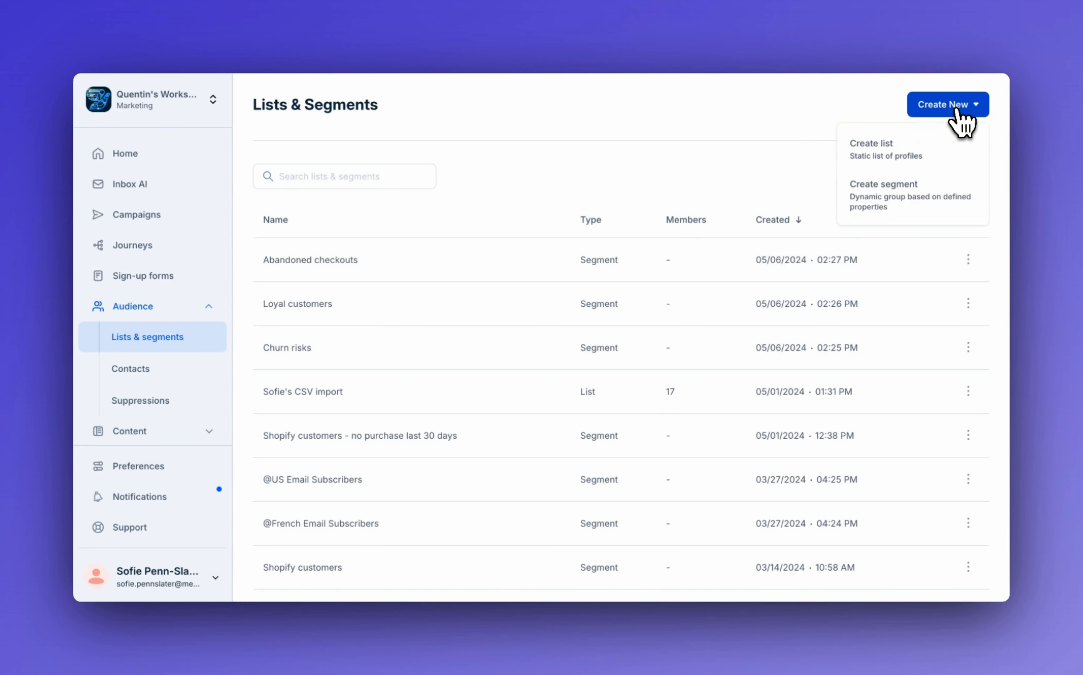
click(882, 184)
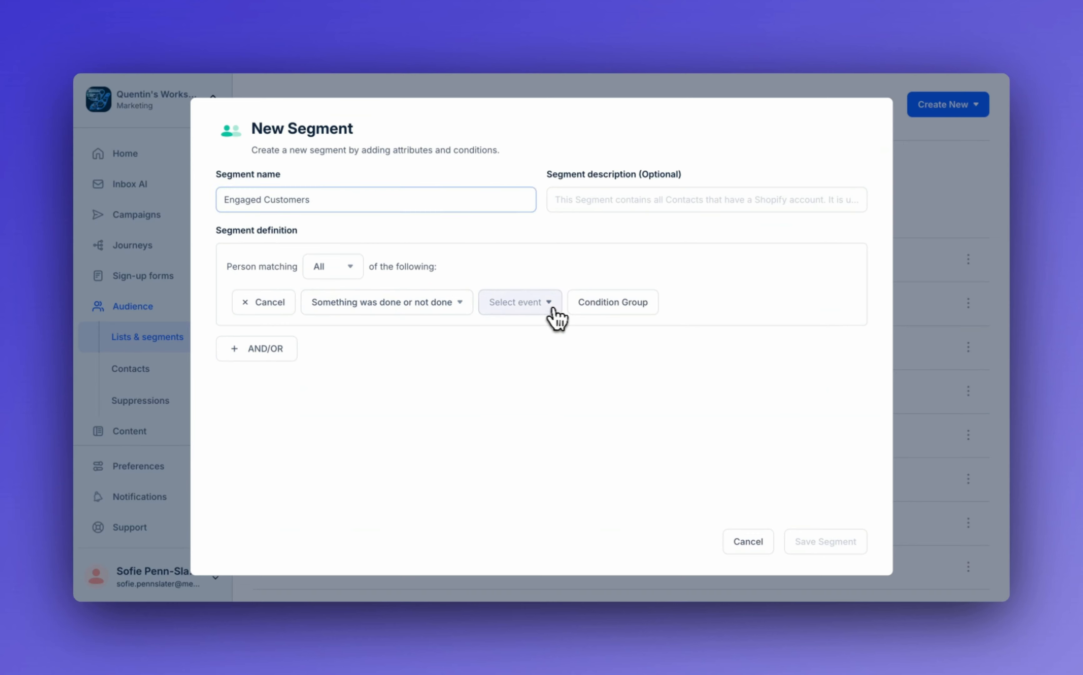
click(517, 302)
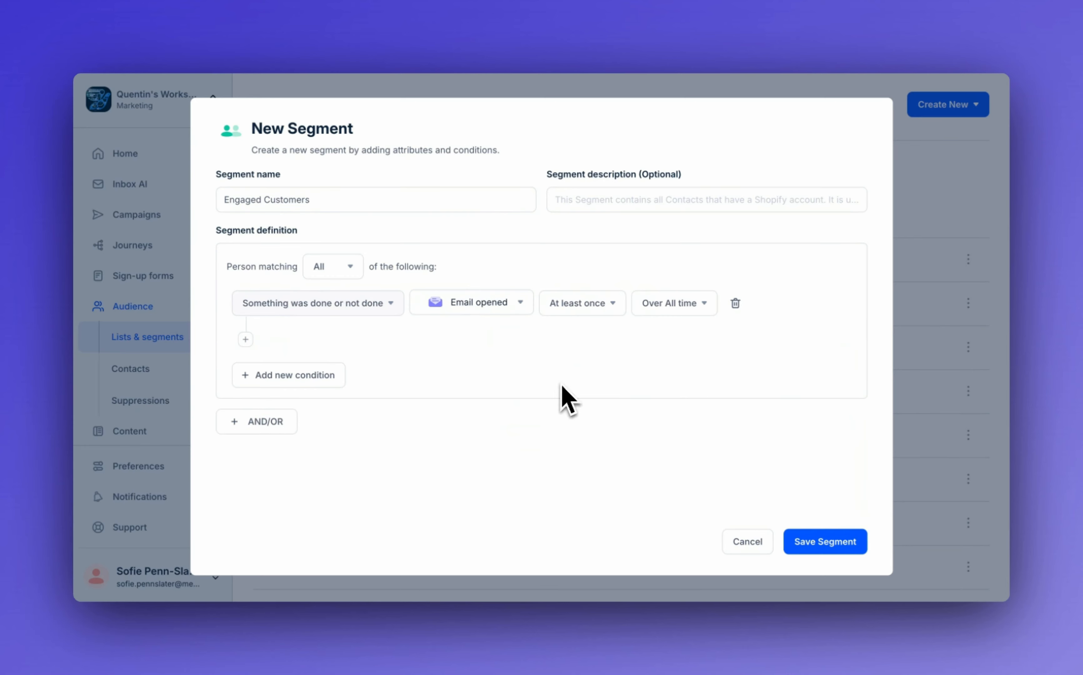
click(672, 303)
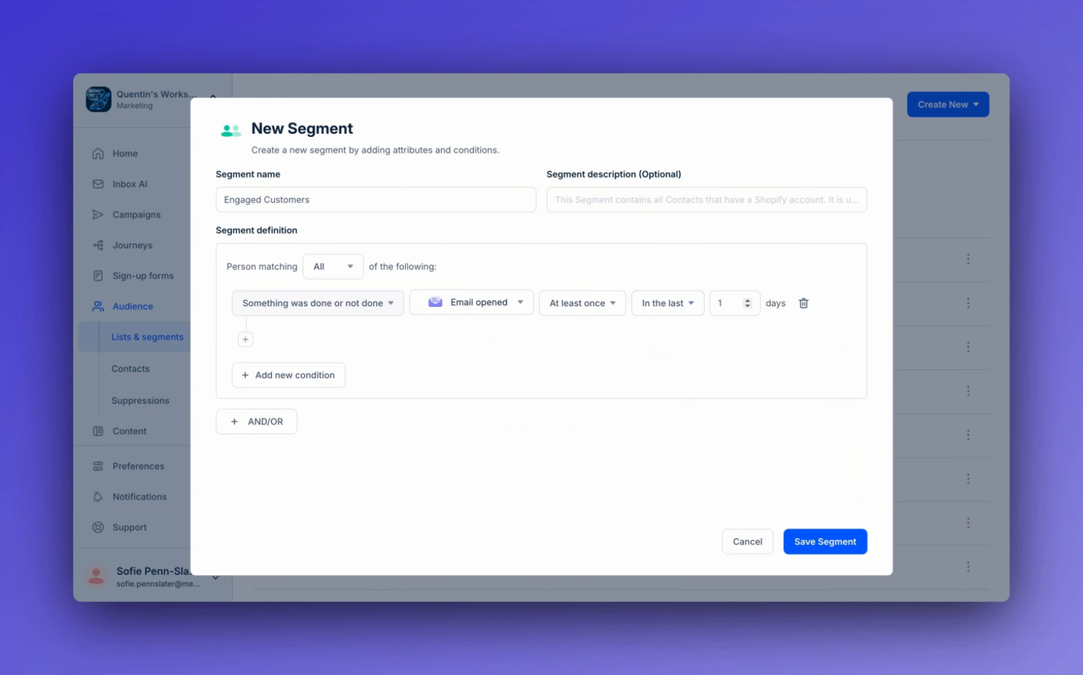
text(30)
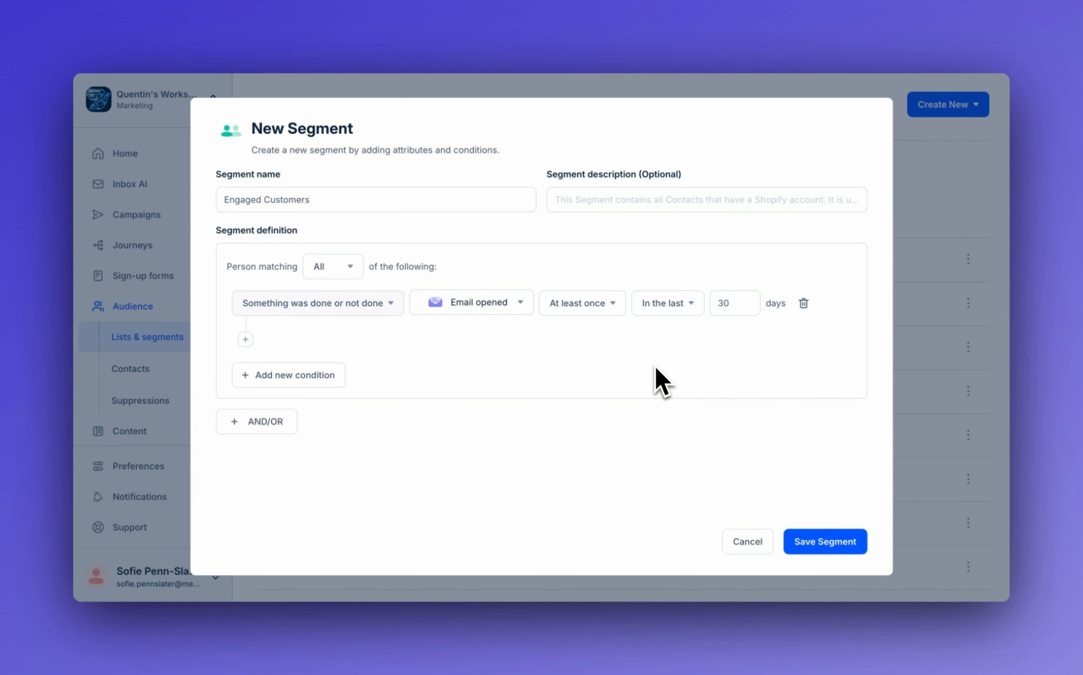
click(256, 422)
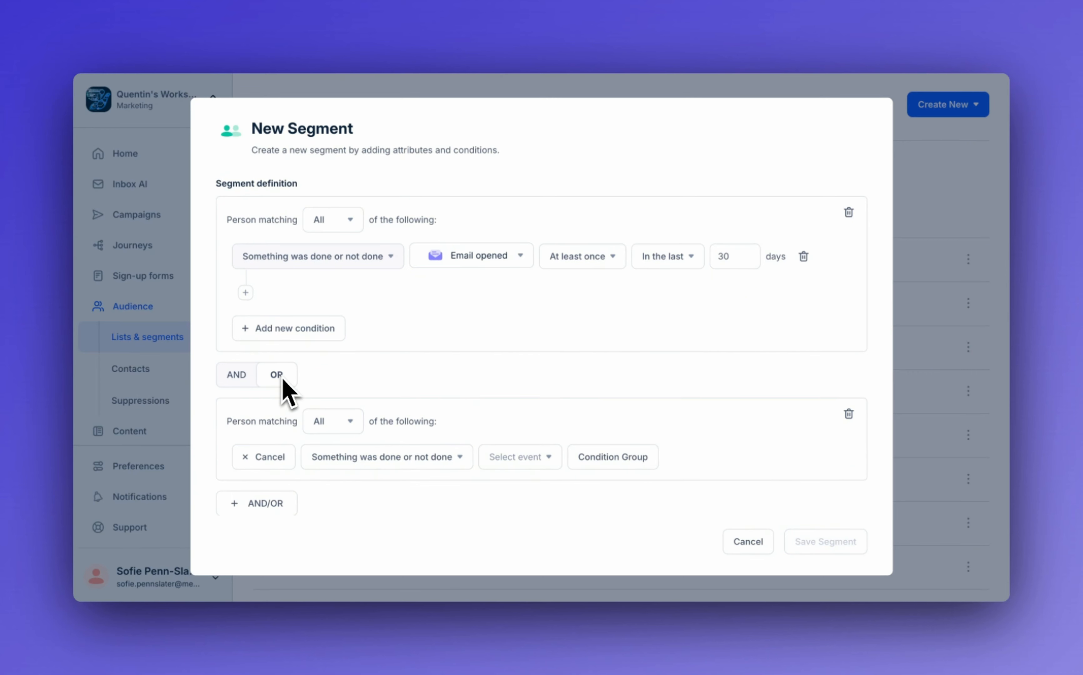
mouse_move(293, 399)
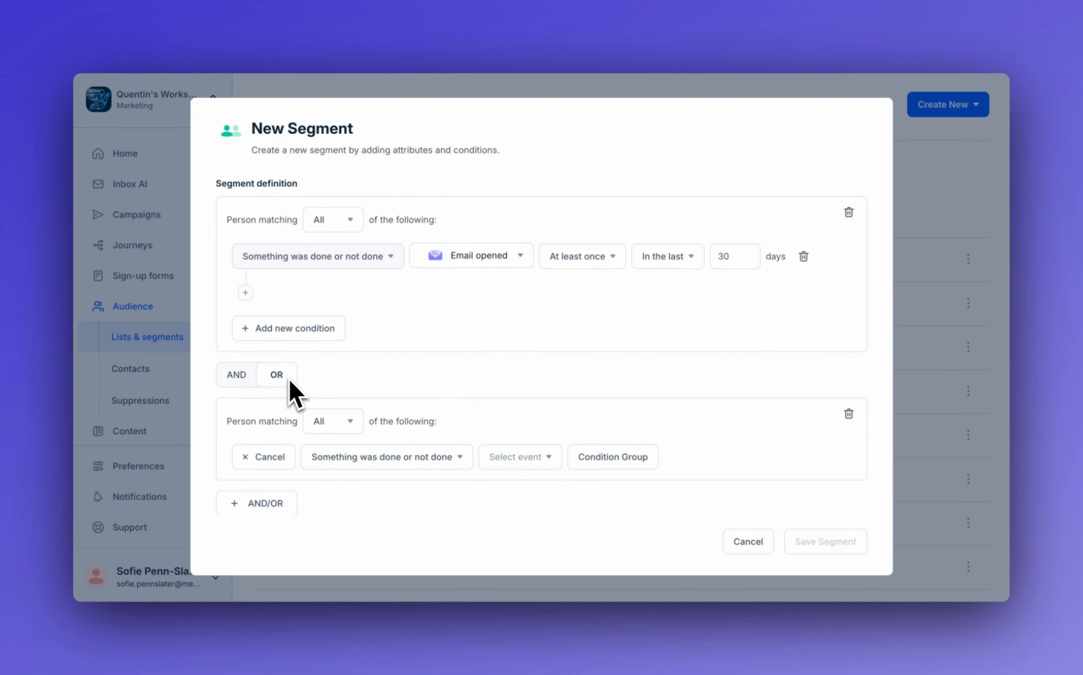